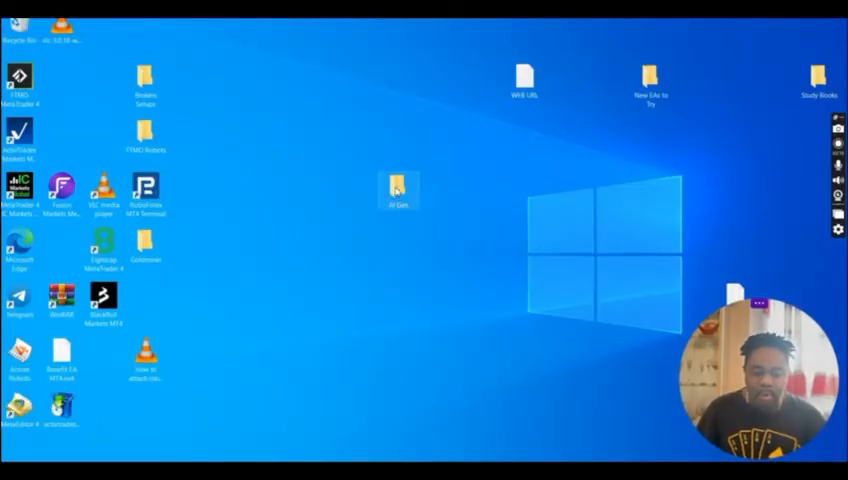
Copy the AI Gen XII .ex4 file from the package's MQL4 > Experts folder
double_click(398, 190)
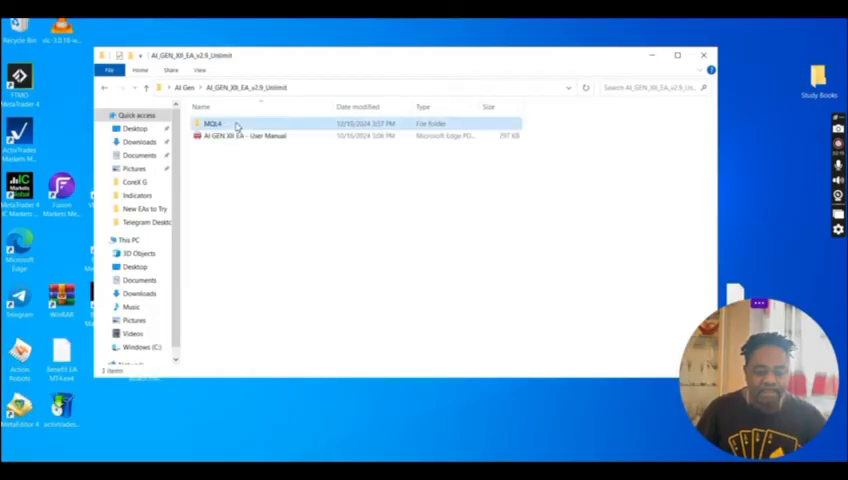
double_click(212, 122)
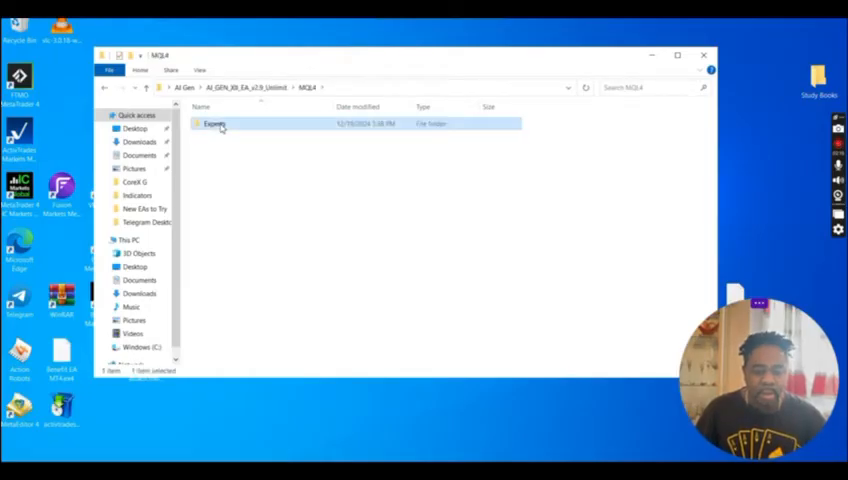
double_click(214, 122)
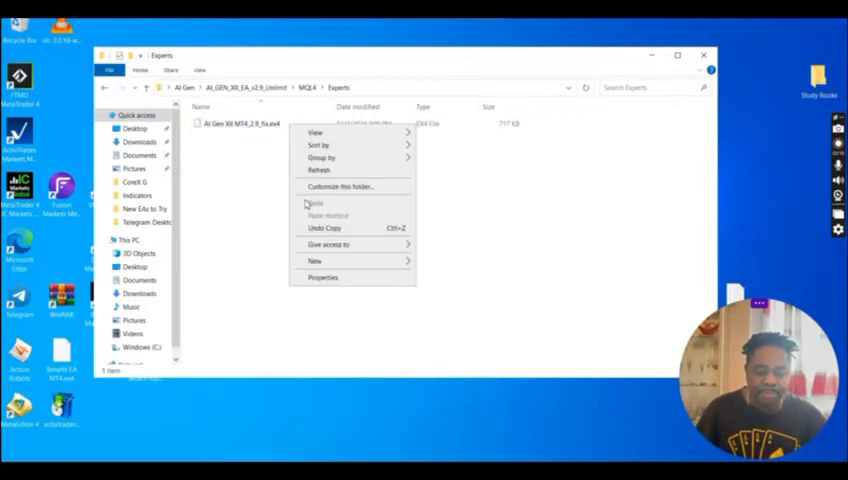
right_click(240, 122)
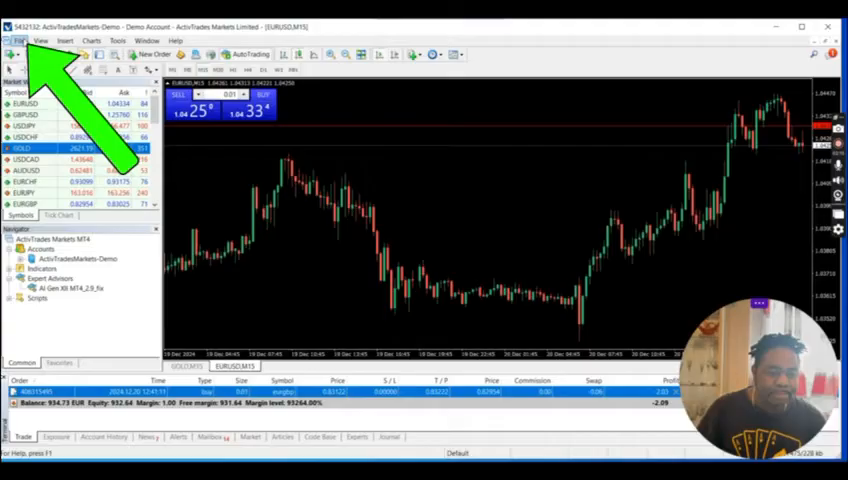
Reach the terminal's data folder MQL4 > Experts directory
click(18, 40)
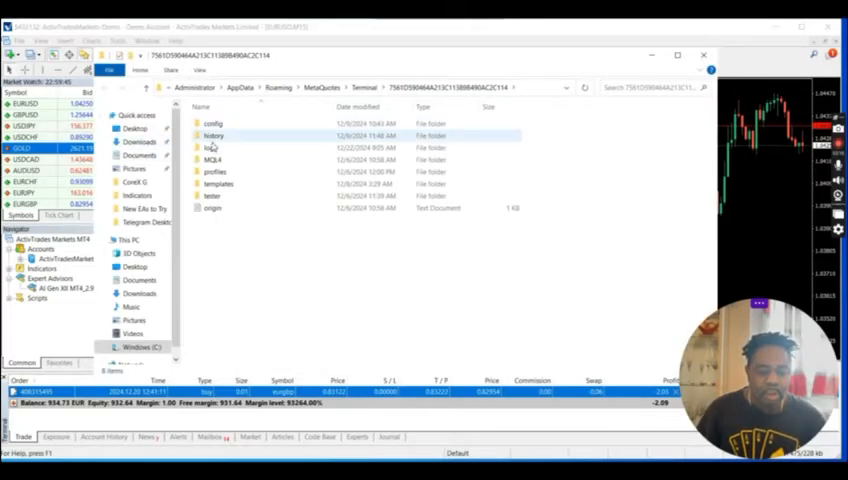
mouse_move(212, 160)
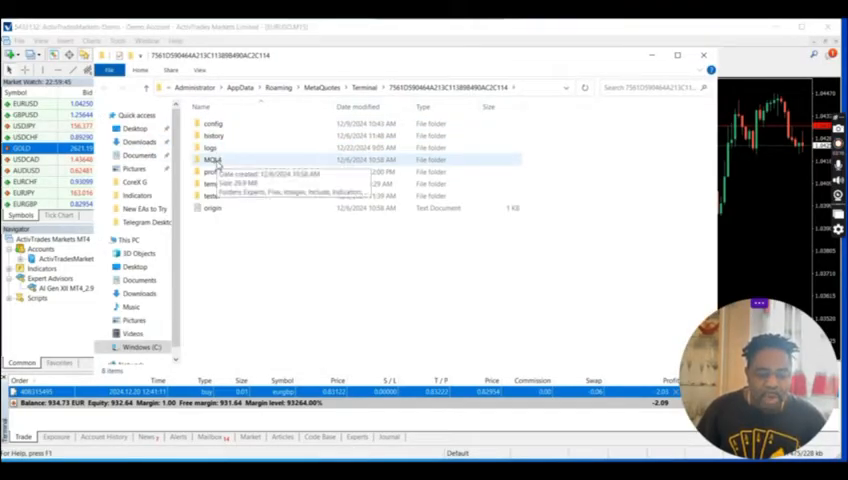
double_click(210, 160)
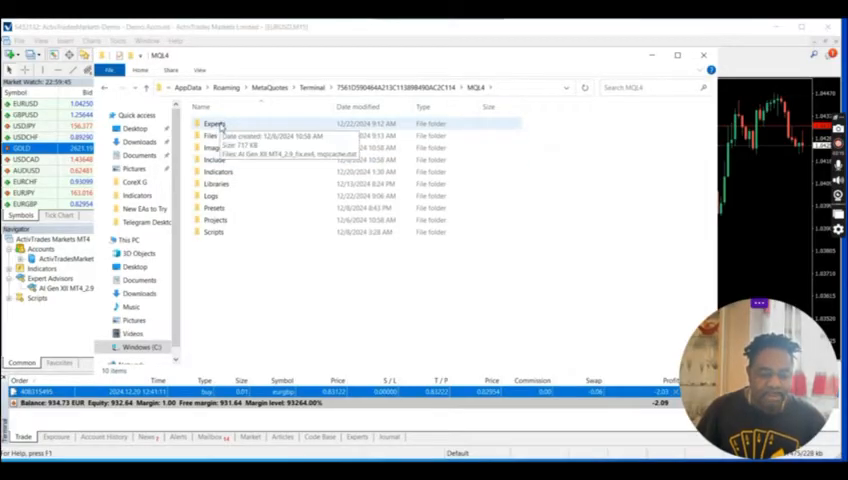
double_click(214, 122)
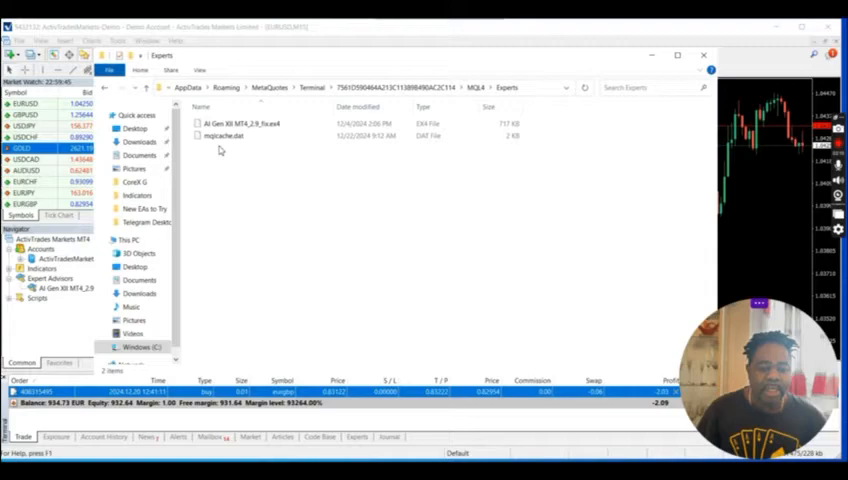
Paste the EA file there, replacing the existing copy
right_click(220, 150)
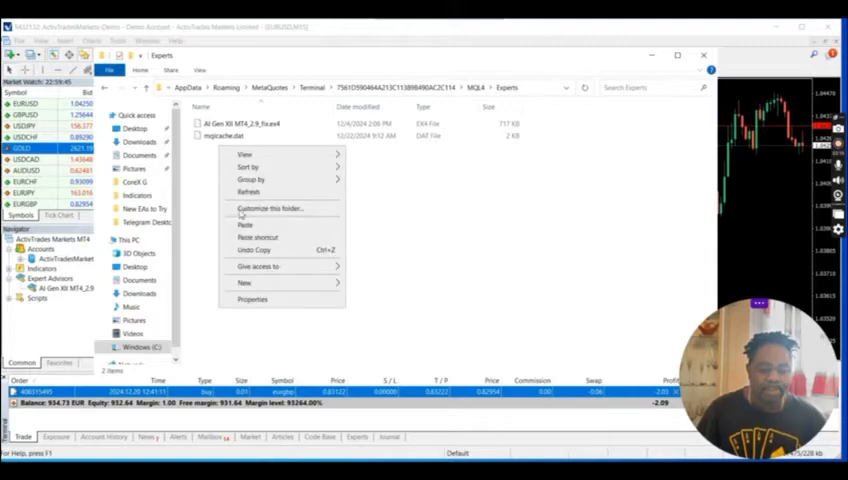
click(244, 224)
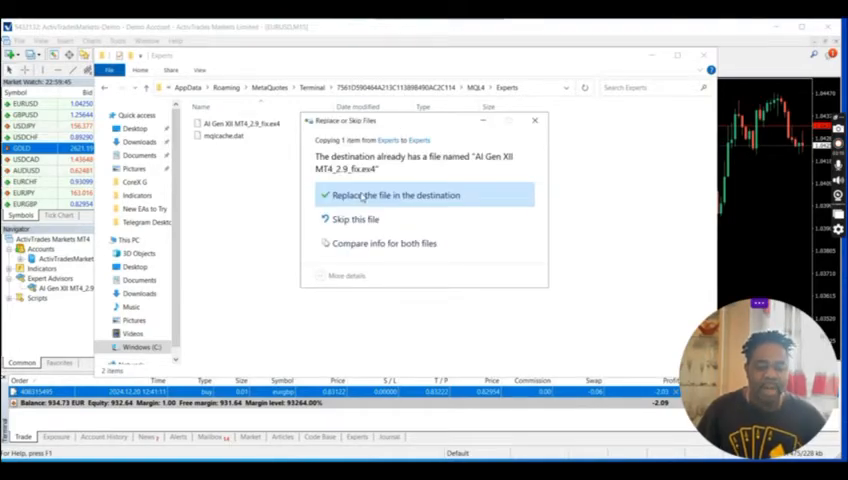
click(392, 196)
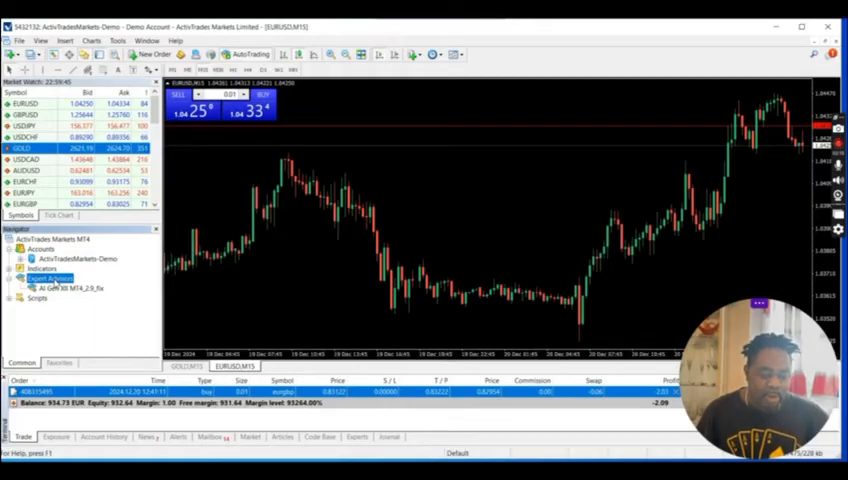
Refresh the Navigator's Expert Advisors list so AI Gen XII appears
right_click(50, 276)
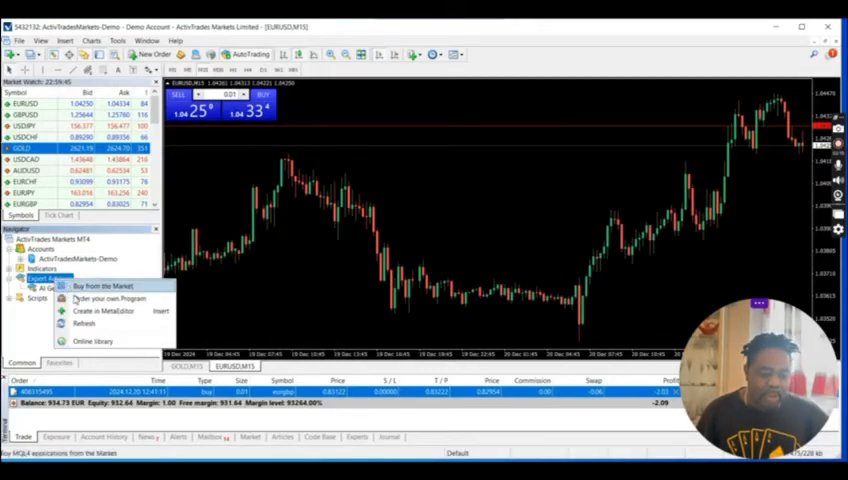
mouse_move(84, 324)
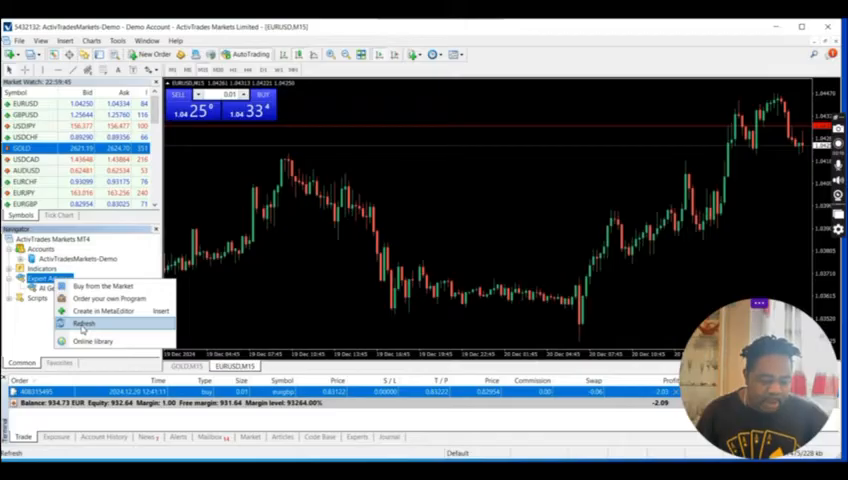
click(84, 324)
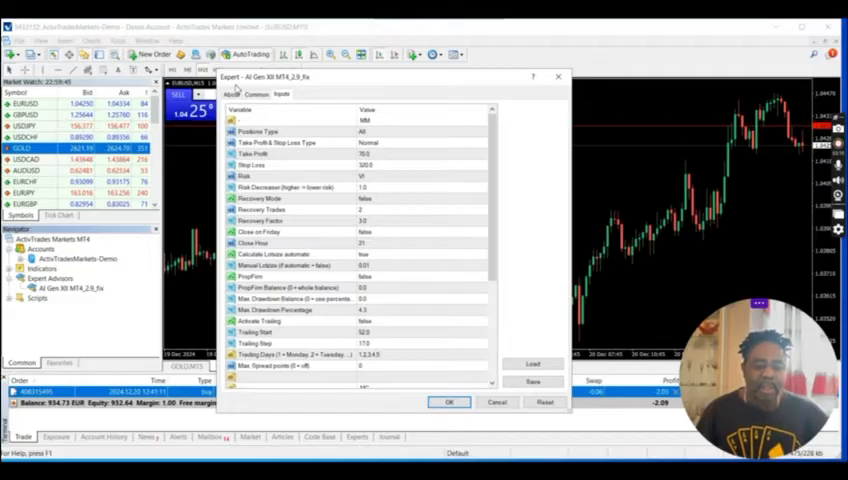
mouse_move(350, 88)
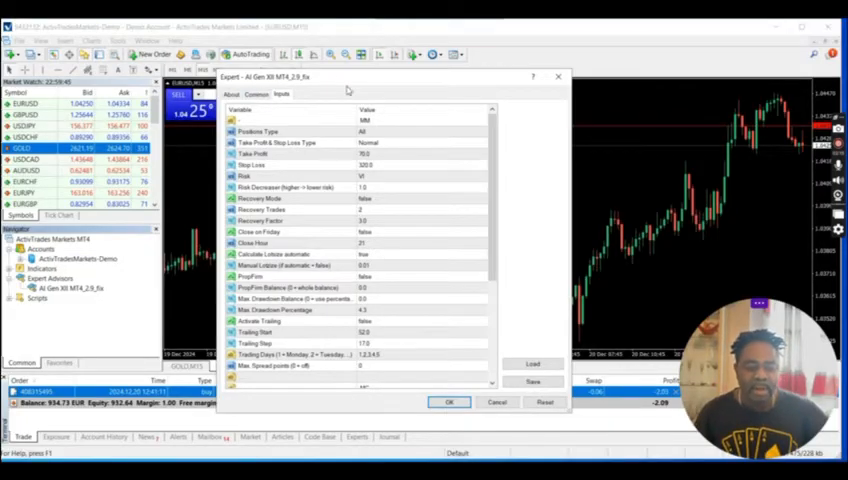
Review the EA's Inputs values on the EURUSD chart and accept them with OK
scroll(down, 3)
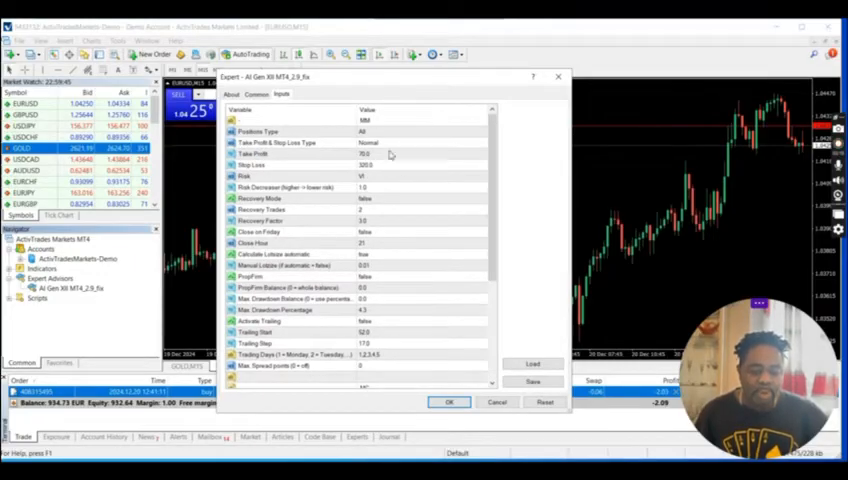
mouse_move(396, 132)
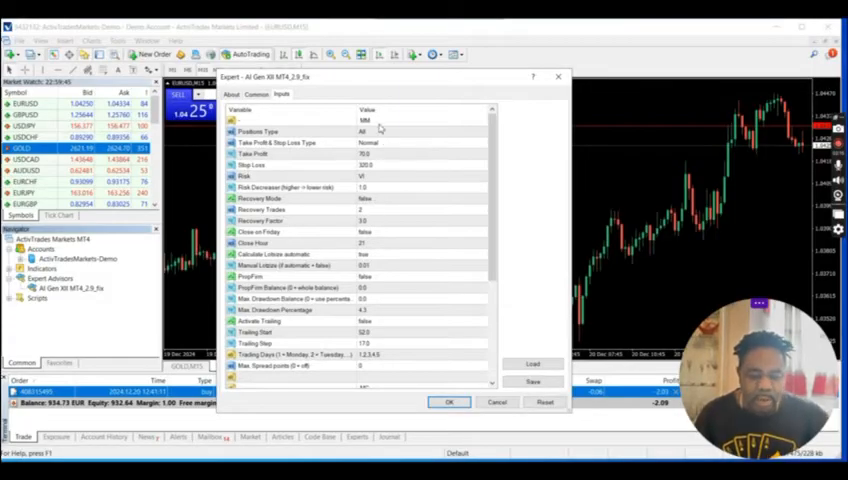
scroll(down, 3)
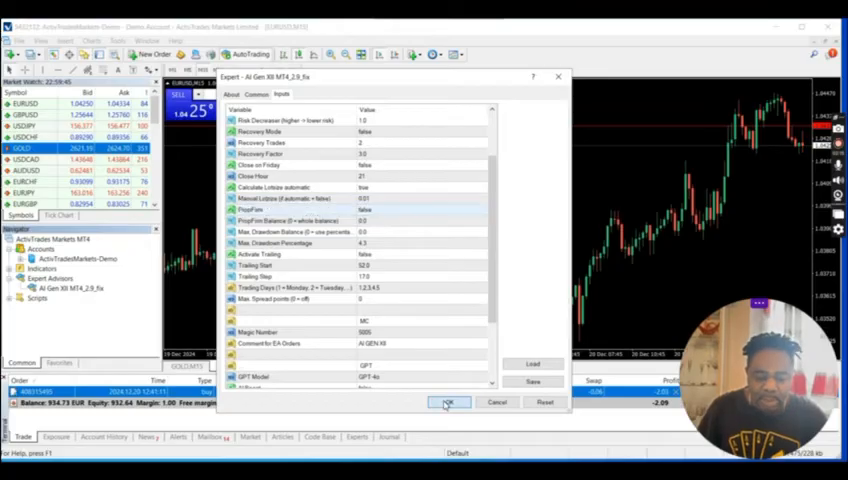
click(448, 400)
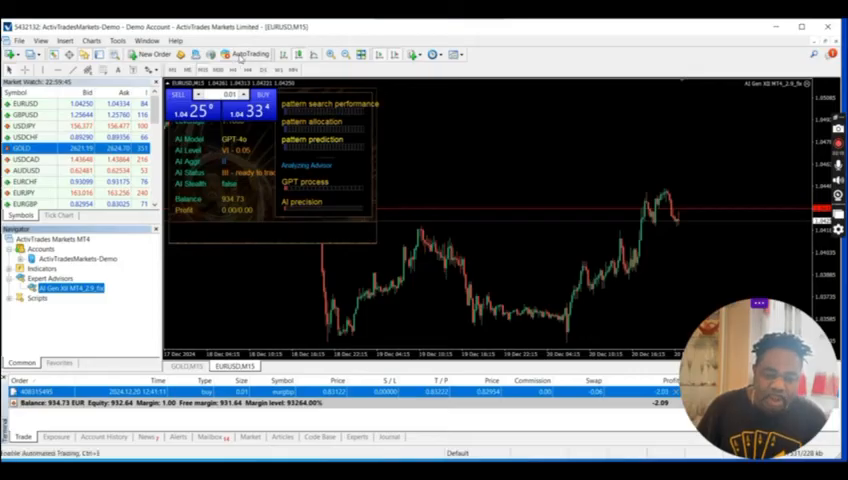
mouse_move(240, 54)
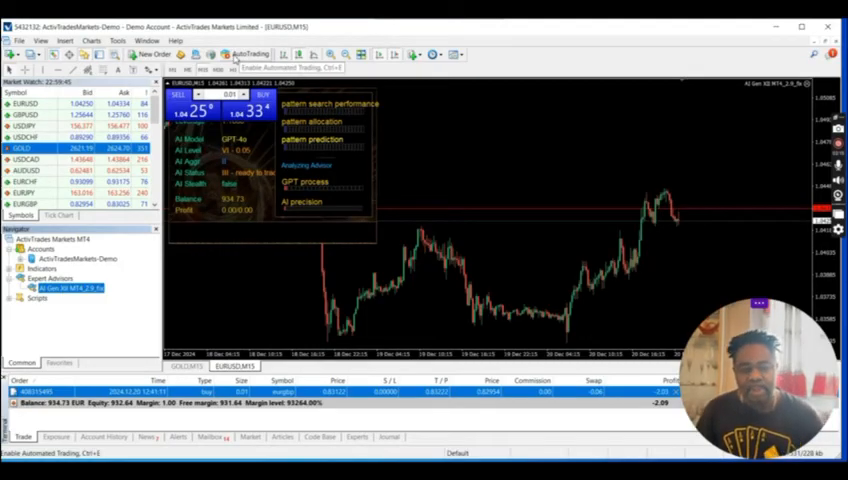